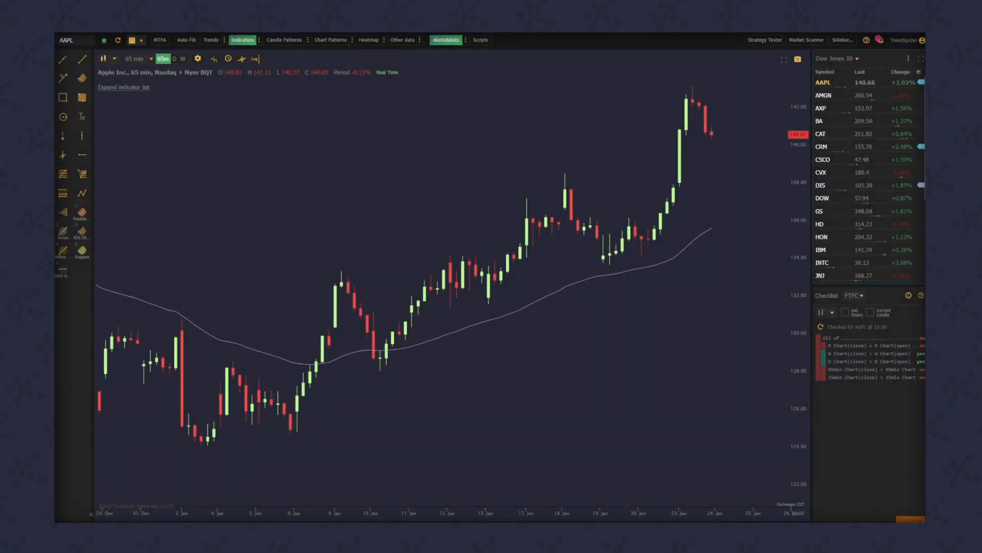
mouse_move(543, 295)
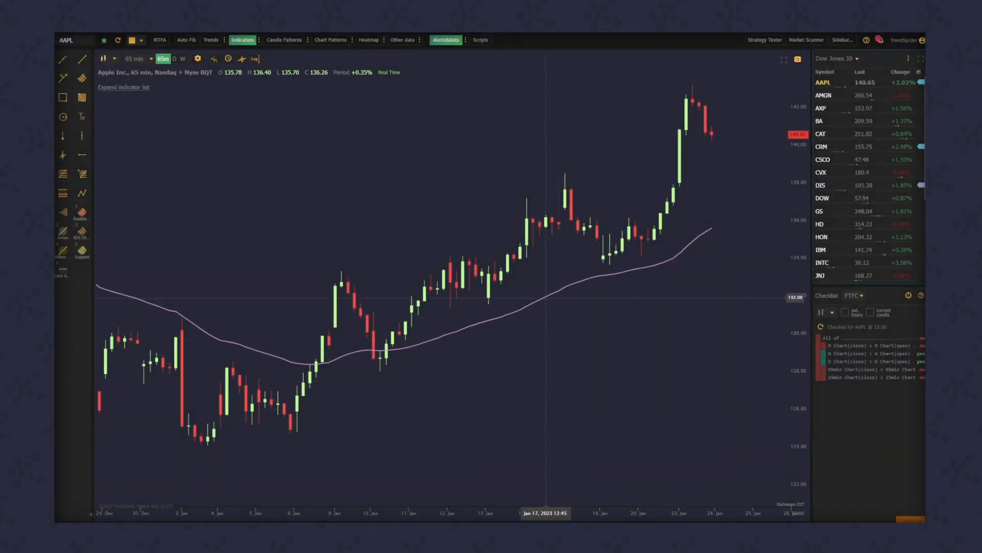
Step: Open the context menu of the EMA line on the AAPL 65-minute chart
right_click(651, 326)
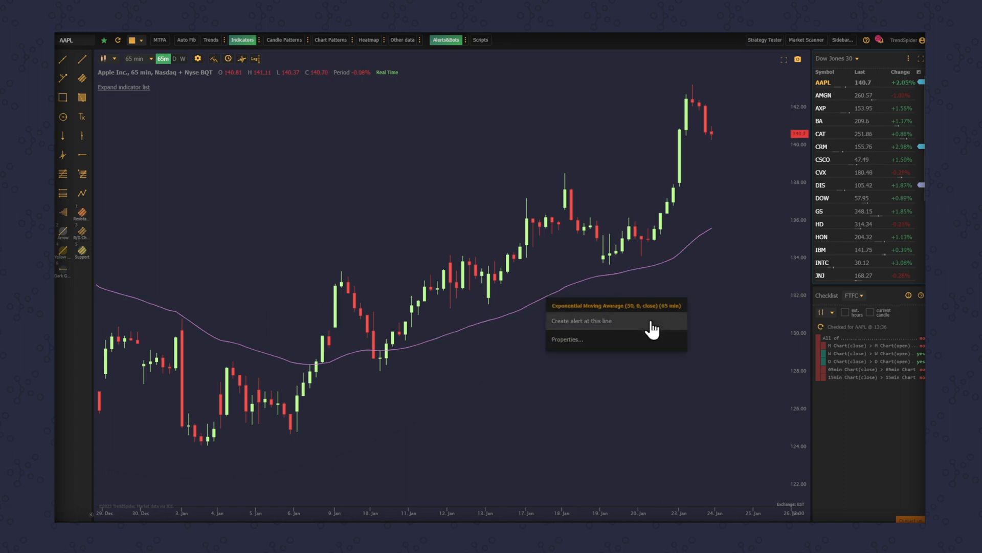
Step: Create an alert on the AAPL 50-period EMA line with Touch as the only trigger
left_click(580, 321)
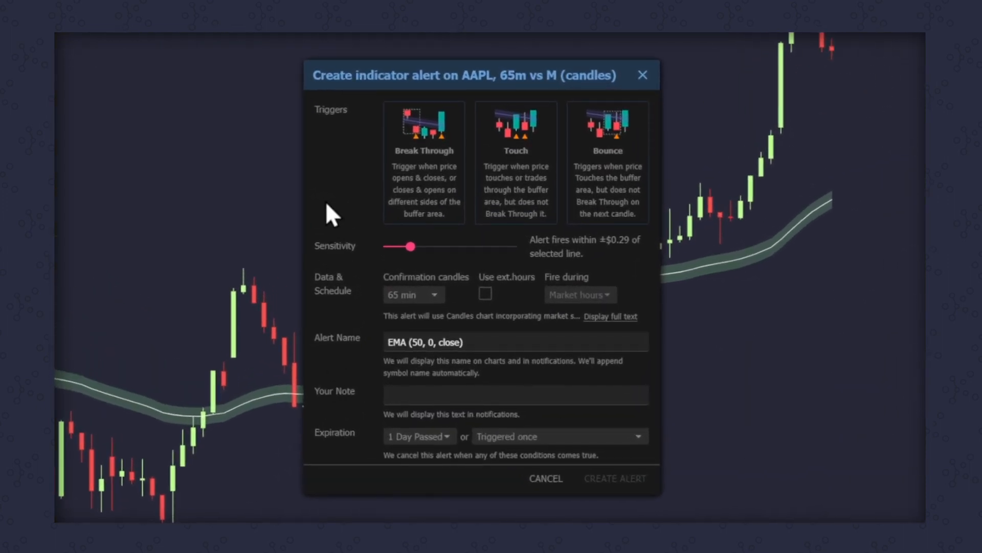
mouse_move(332, 192)
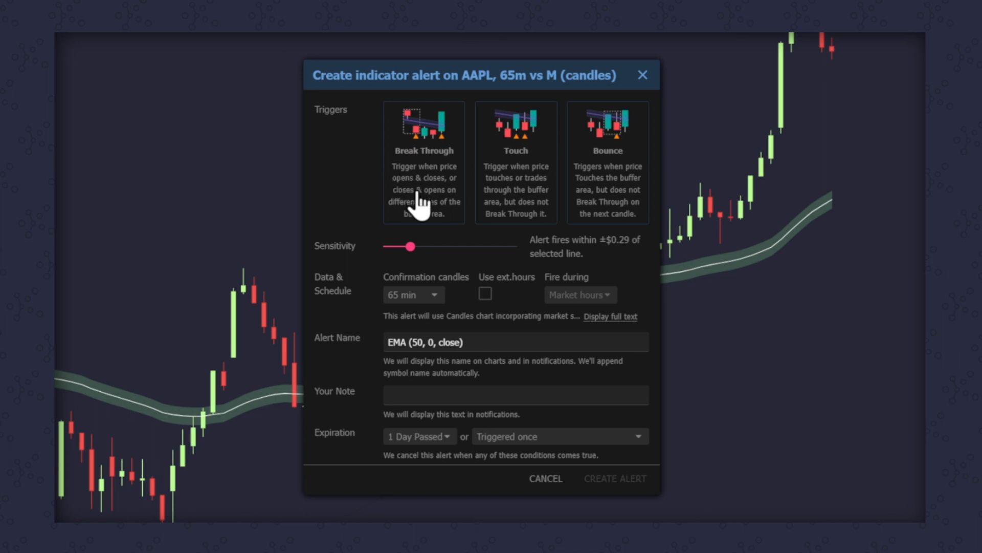
left_click(423, 161)
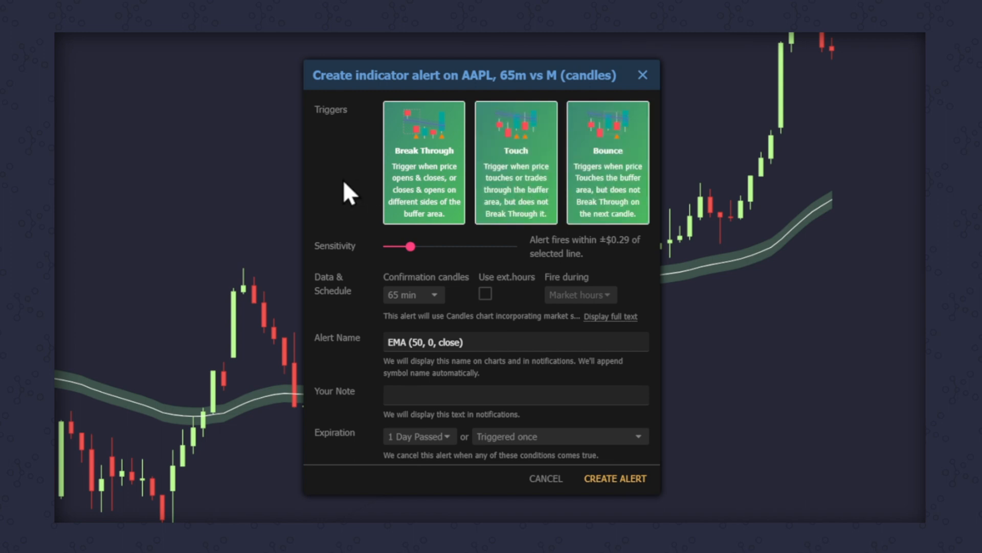
mouse_move(327, 193)
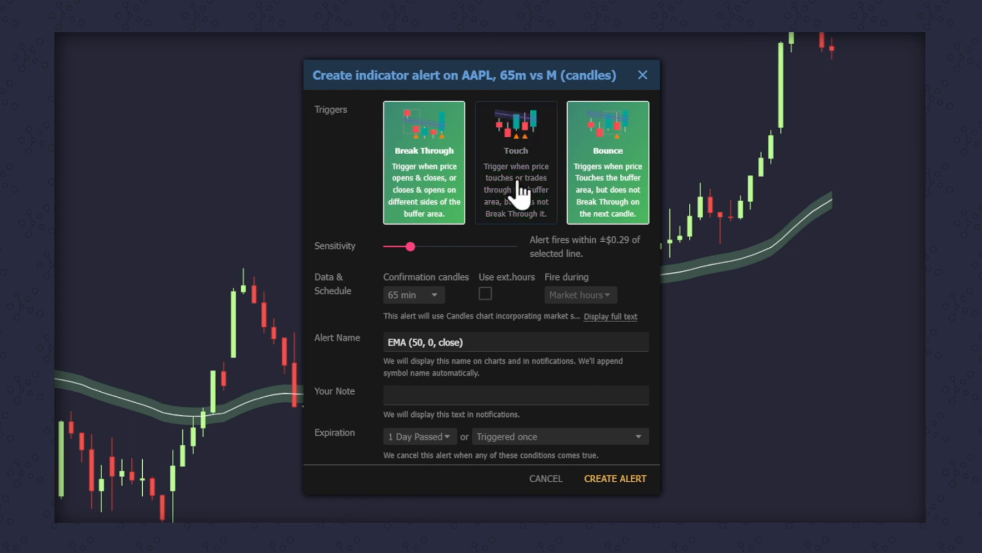
left_click(515, 162)
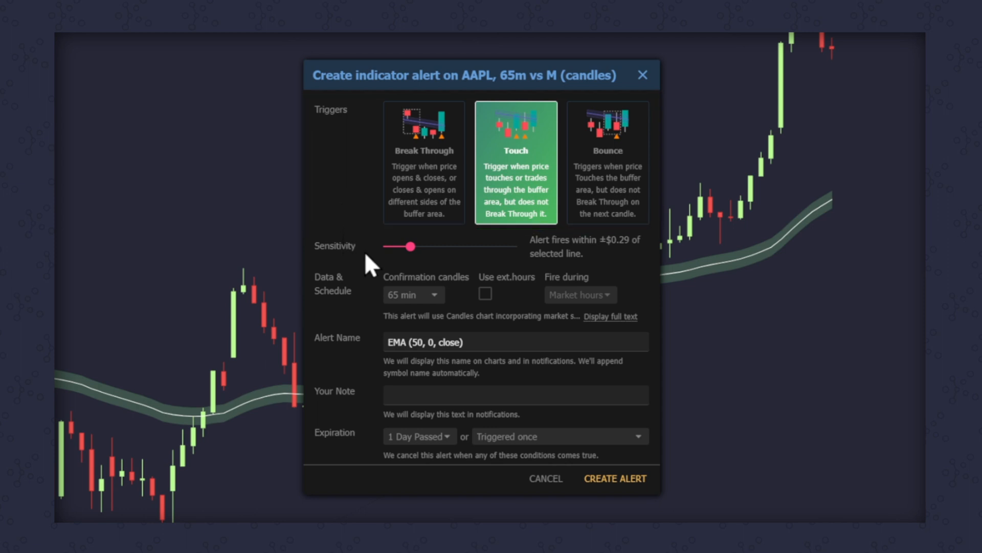
Step: Set the alert sensitivity slider to fire within ±$0.96 of the EMA line
left_click_drag(413, 247, 456, 246)
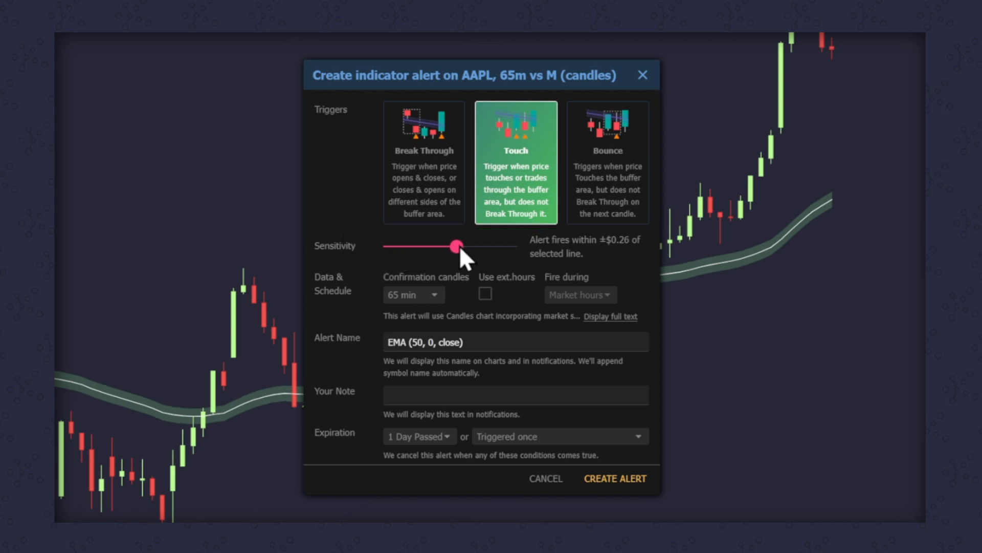
left_click_drag(455, 245, 481, 245)
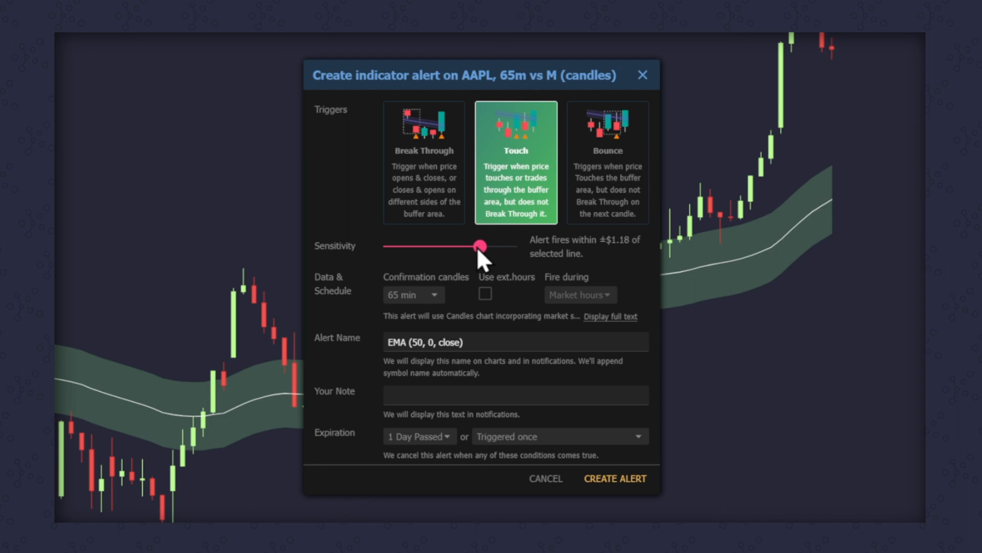
left_click_drag(479, 246, 516, 246)
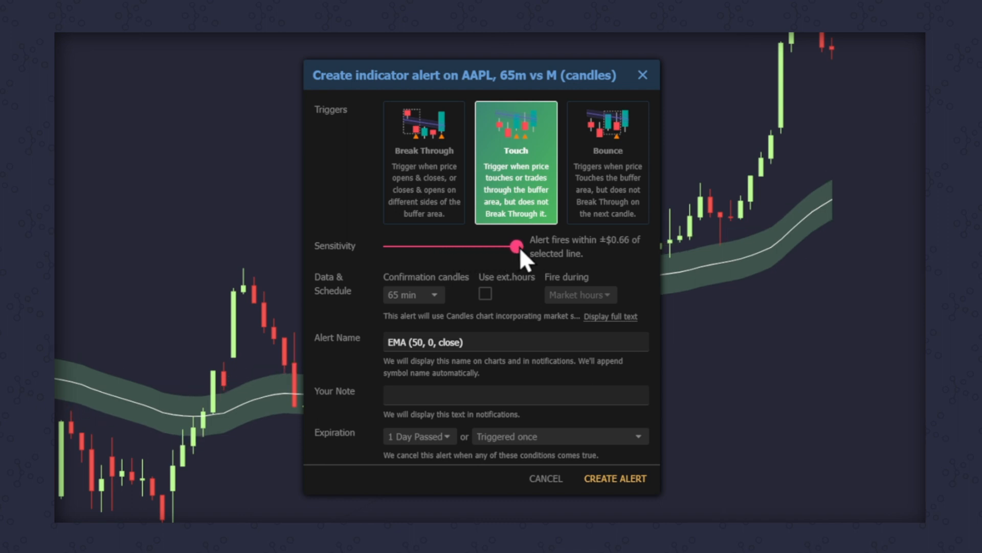
left_click_drag(513, 246, 401, 246)
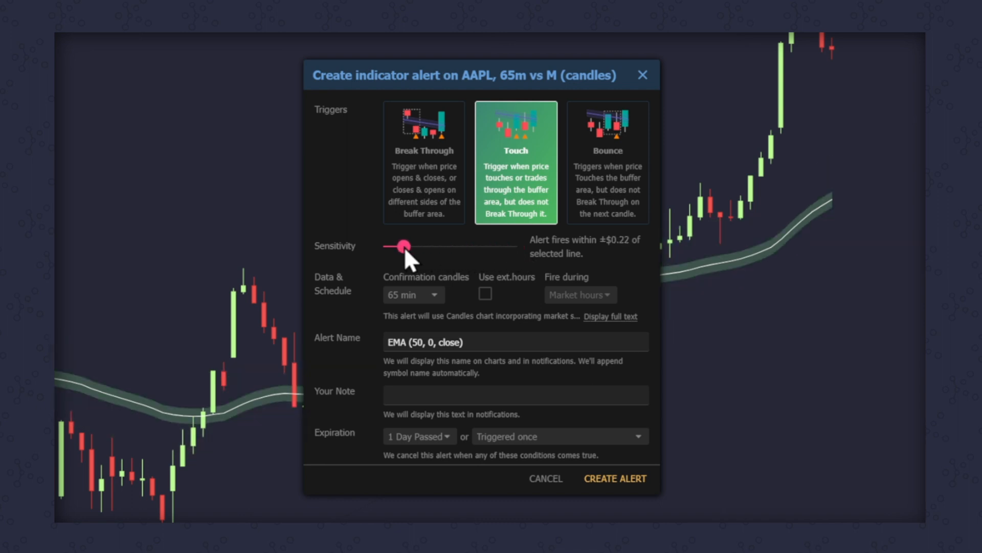
left_click_drag(402, 245, 411, 246)
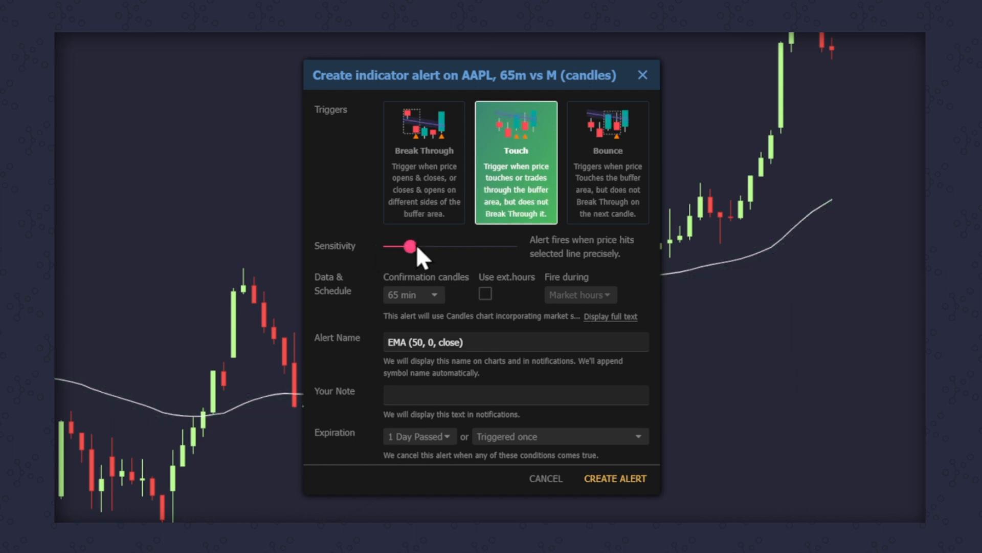
left_click_drag(410, 245, 471, 246)
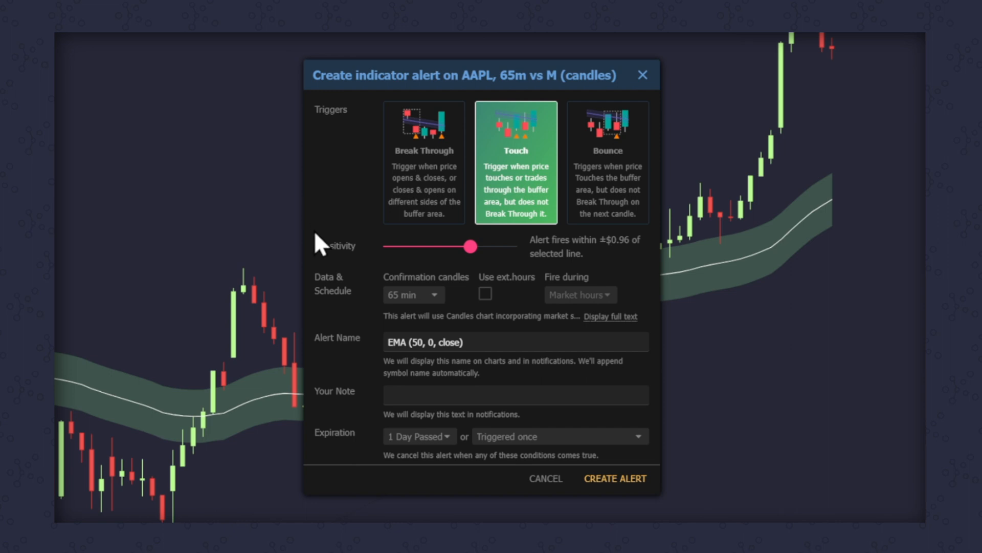
mouse_move(328, 318)
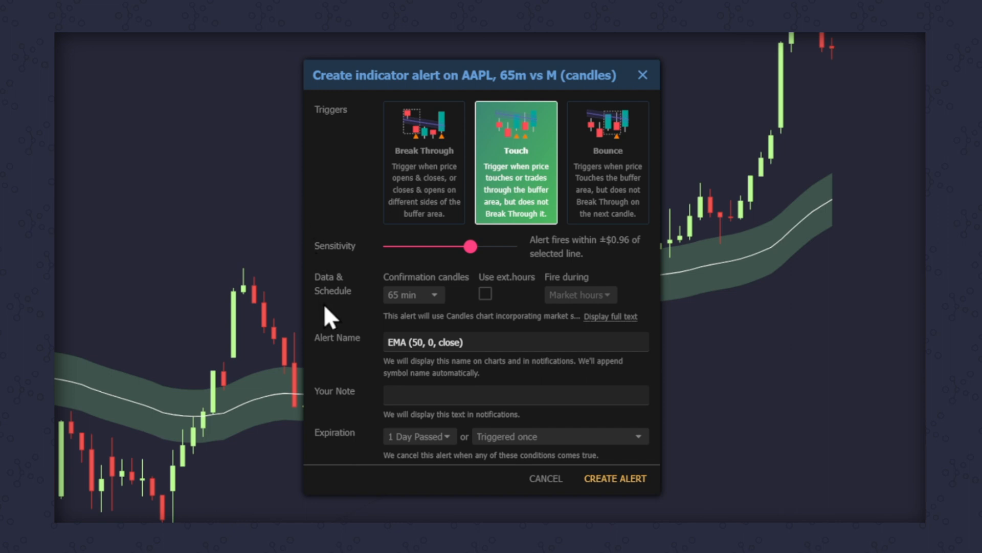
mouse_move(439, 310)
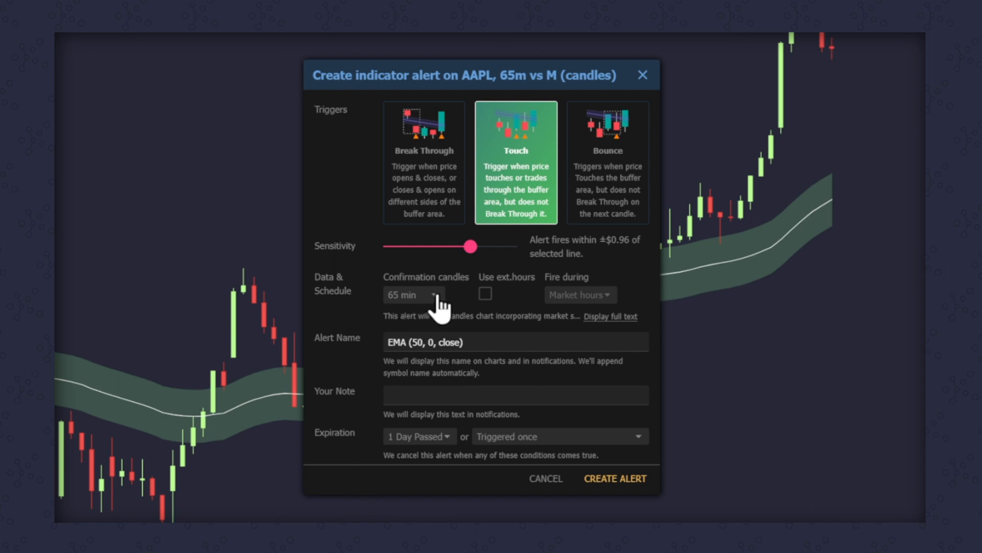
Step: Use 10-minute confirmation candles, expire after 20 days or 5 triggers, and create the alert
left_click(413, 295)
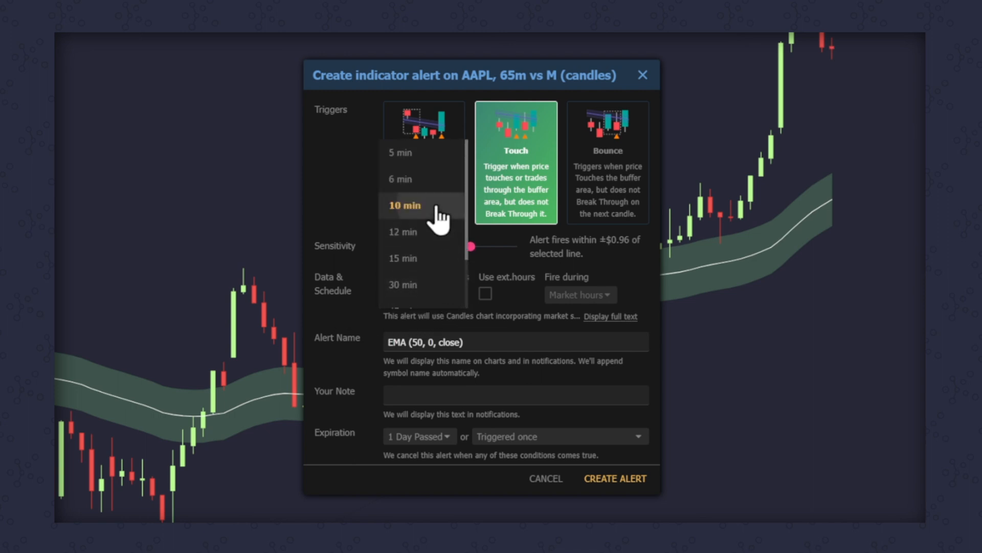
left_click(404, 204)
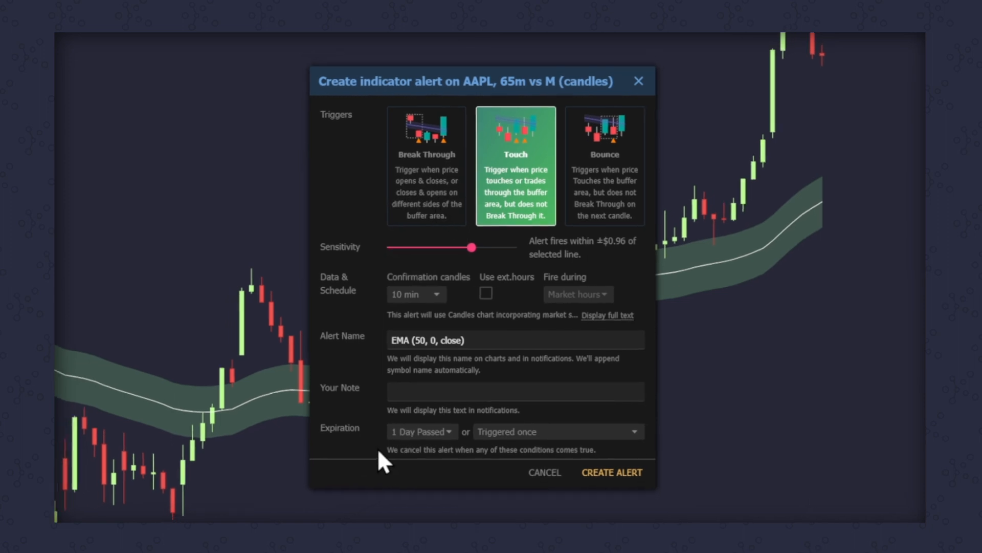
left_click(420, 431)
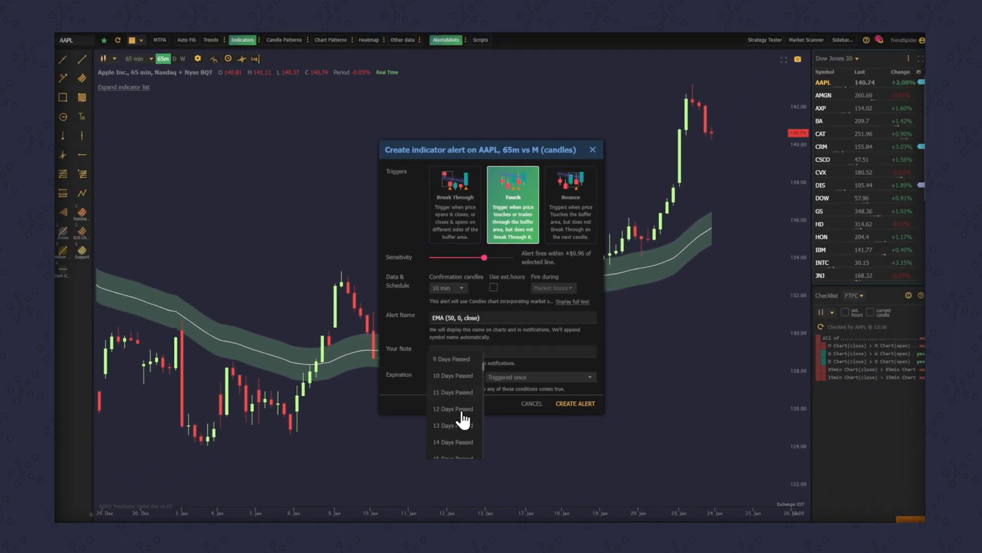
scroll("down", 3)
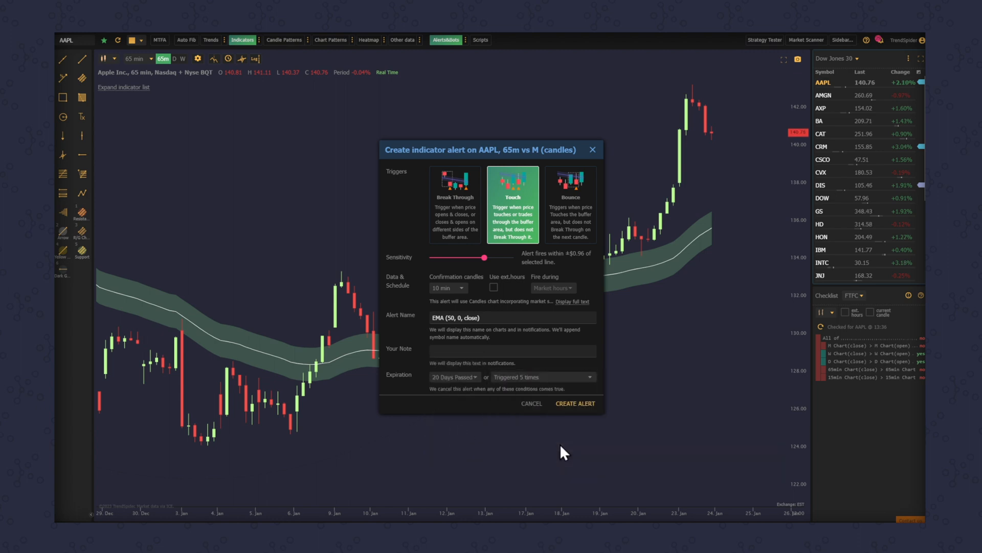
left_click(575, 403)
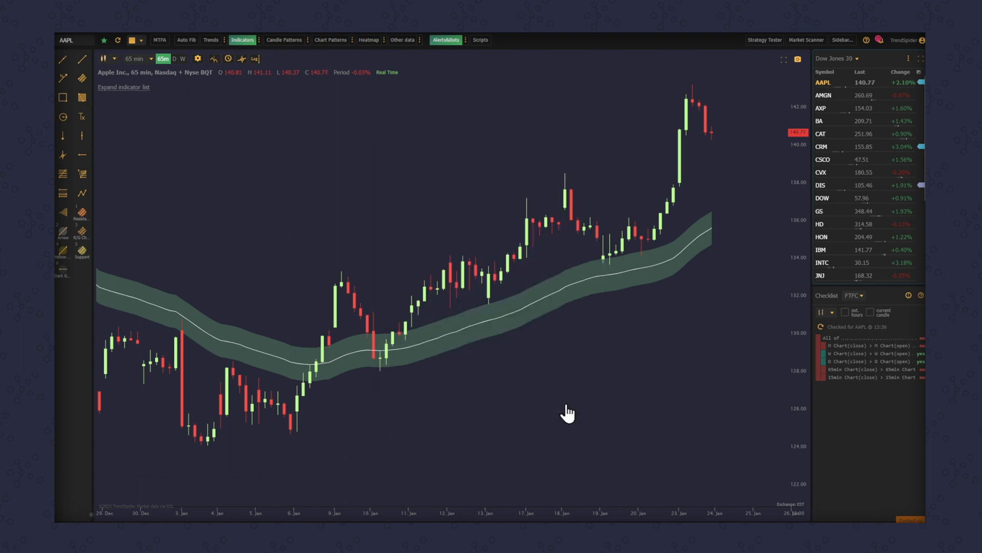
mouse_move(733, 408)
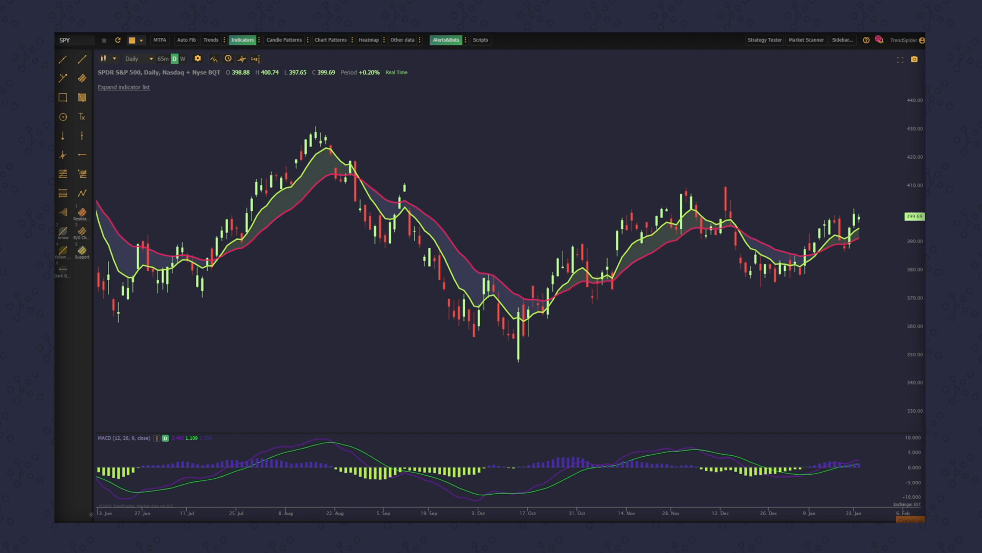
mouse_move(467, 80)
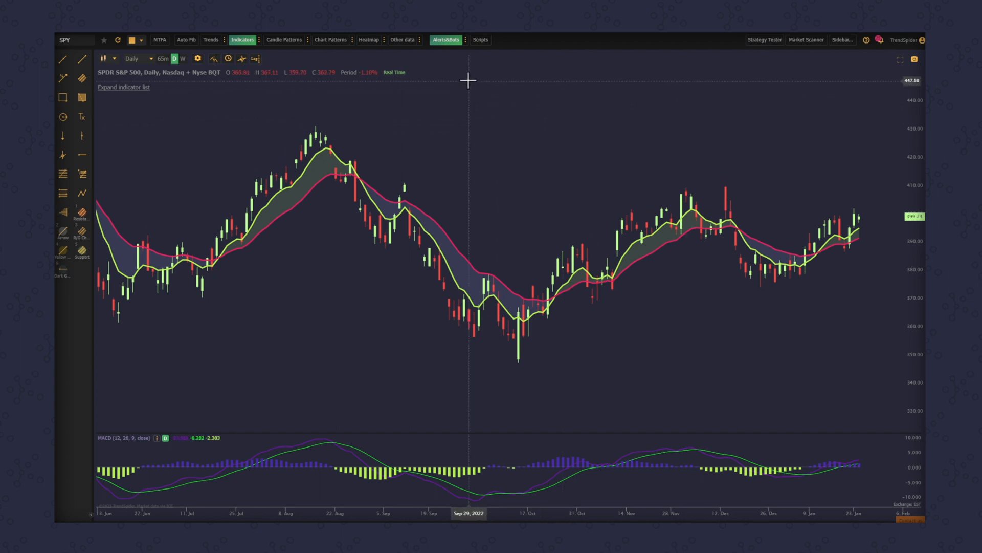
Step: From the Alerts panel, start a multi-factor alert on SPY with an empty script
left_click(446, 40)
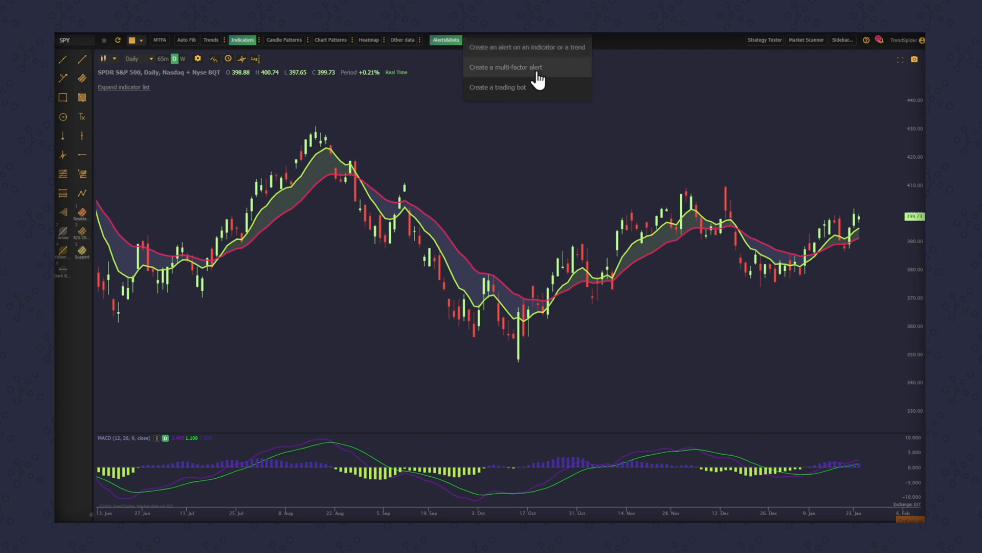
left_click(506, 67)
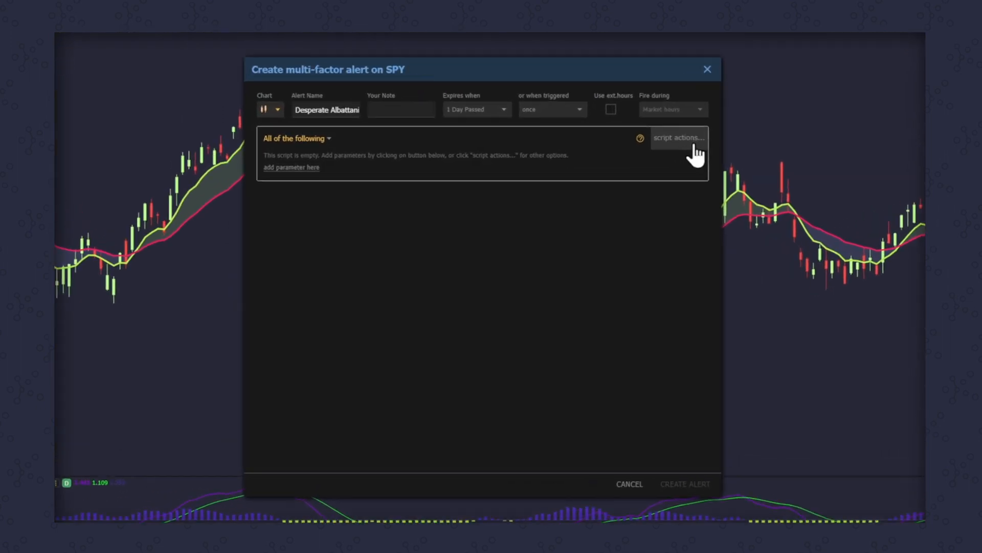
Step: Load the FTFC template script into the SPY multi-factor alert
left_click(678, 137)
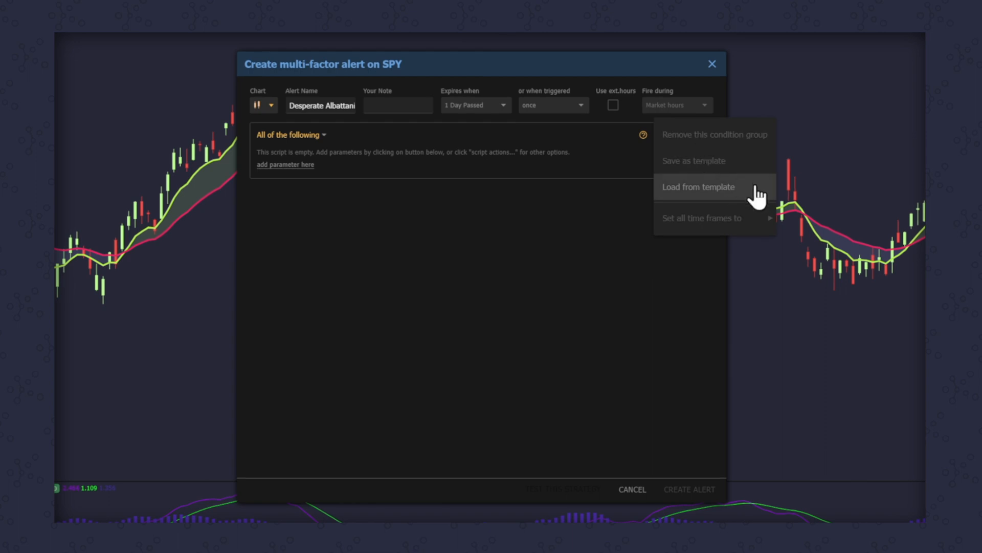
left_click(698, 187)
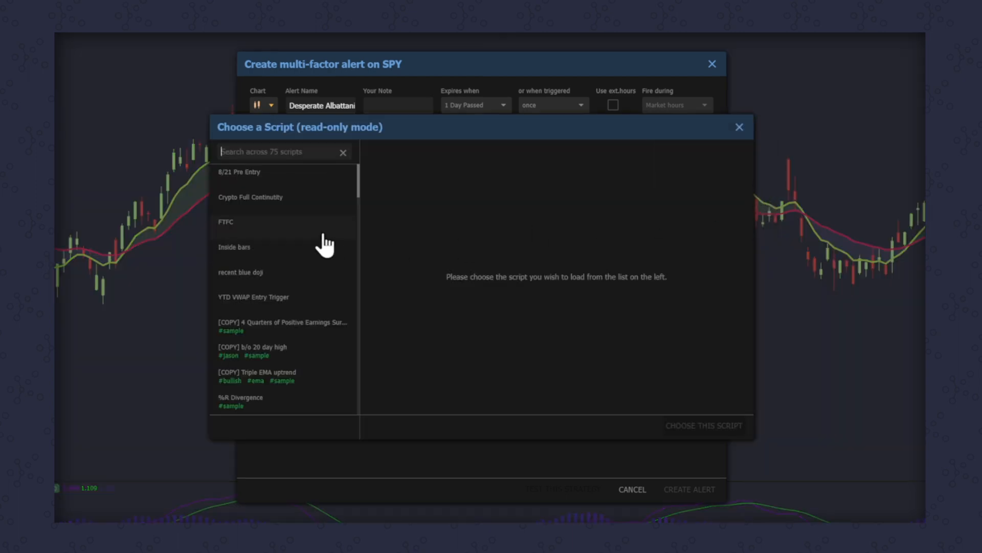
left_click(225, 221)
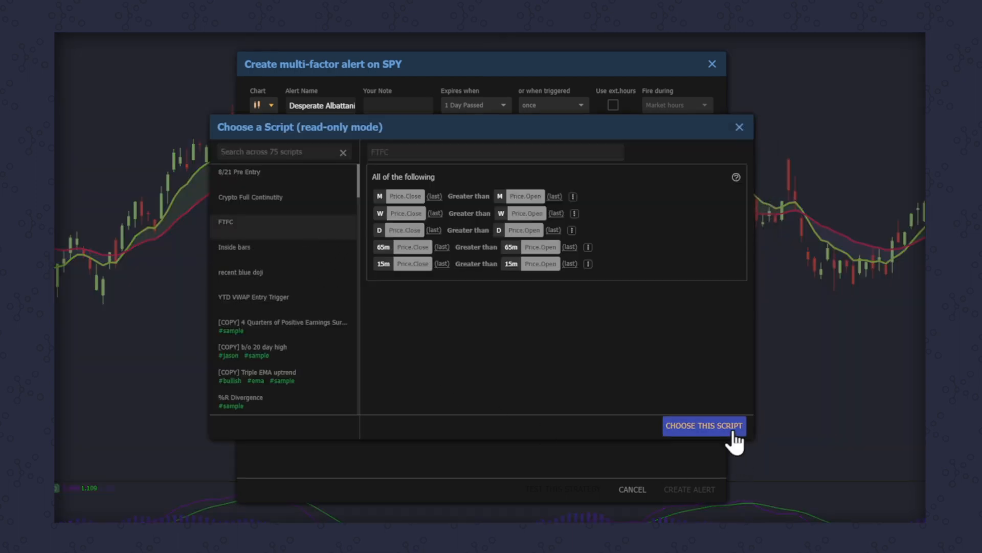
left_click(703, 425)
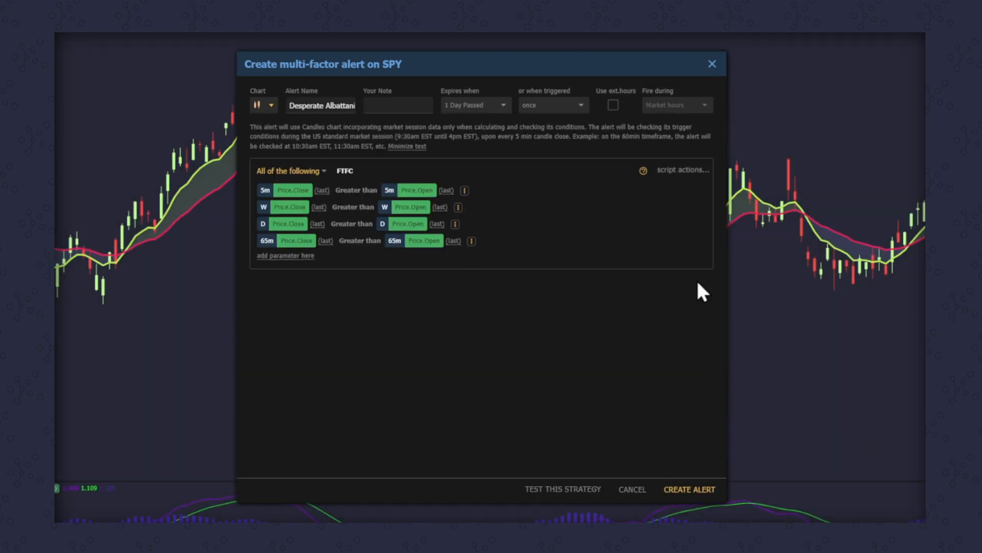
Step: Add a 5-minute Engulfing Bullish candlestick pattern condition to the SPY alert
left_click(285, 255)
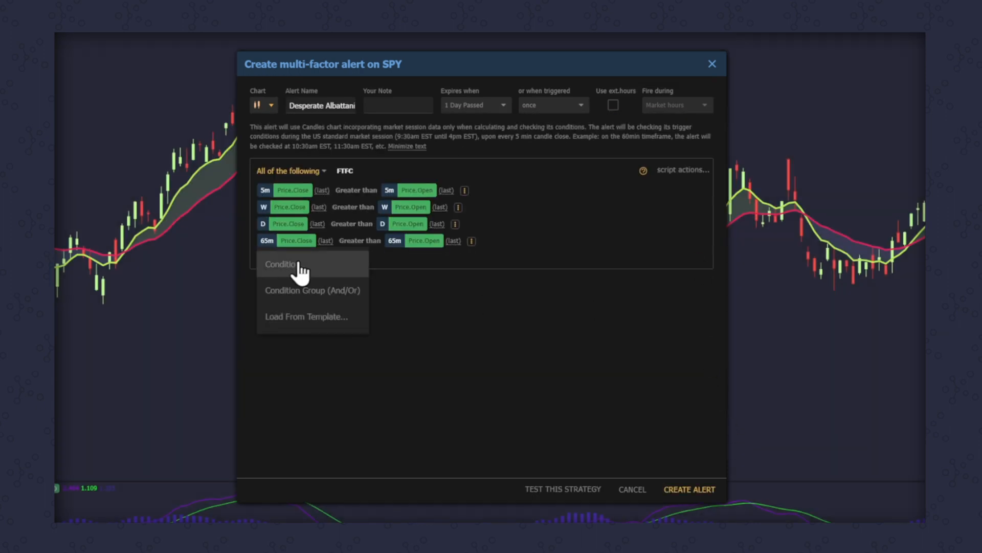
left_click(281, 264)
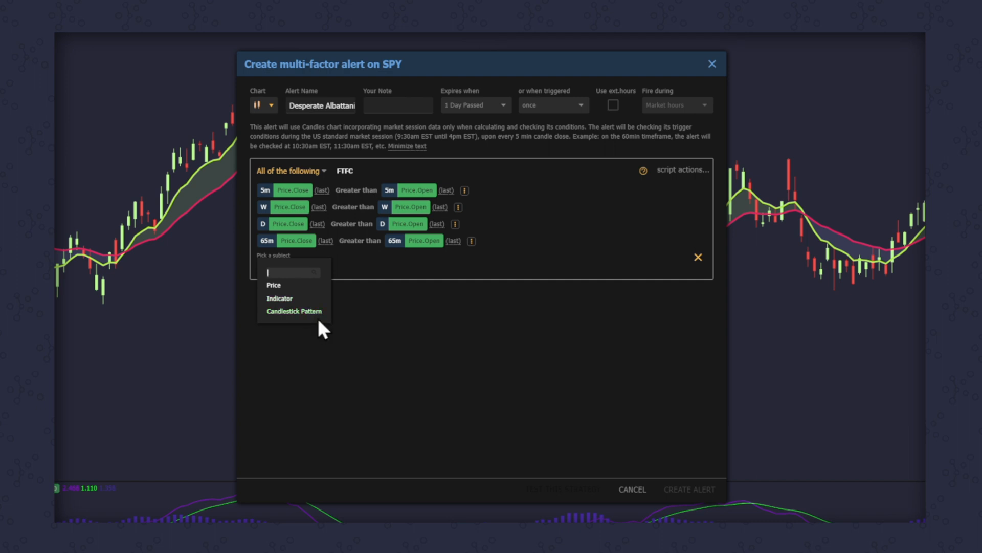
left_click(293, 311)
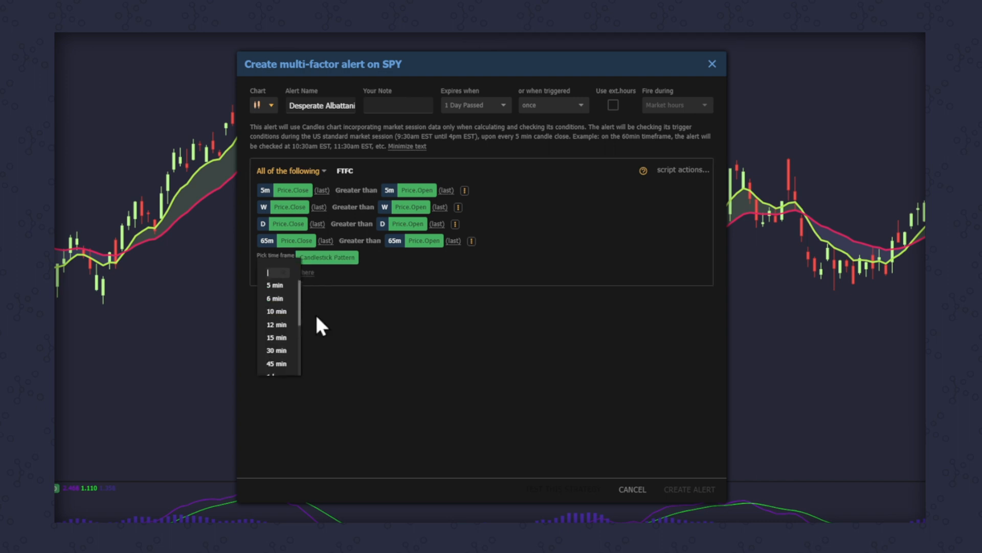
left_click(275, 285)
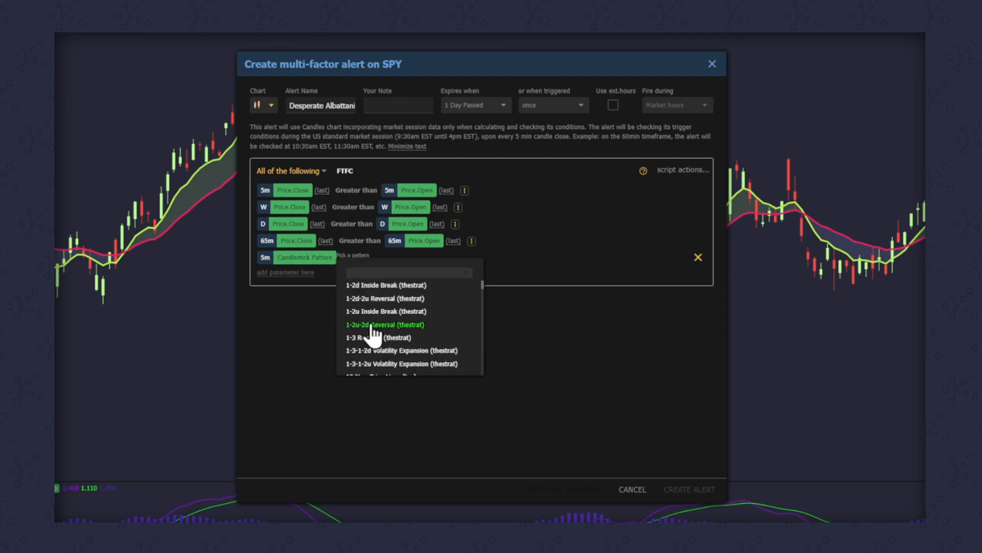
type("bullish")
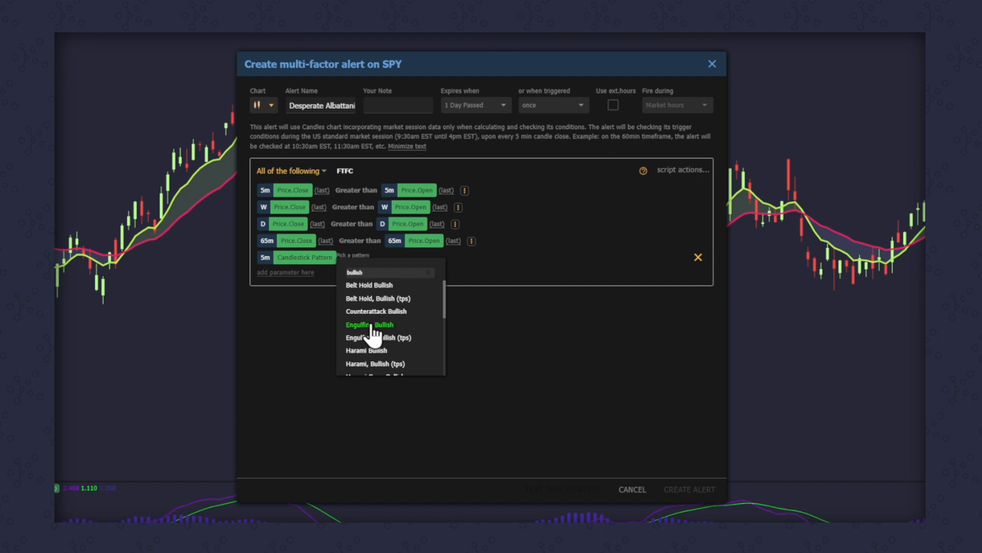
left_click(369, 324)
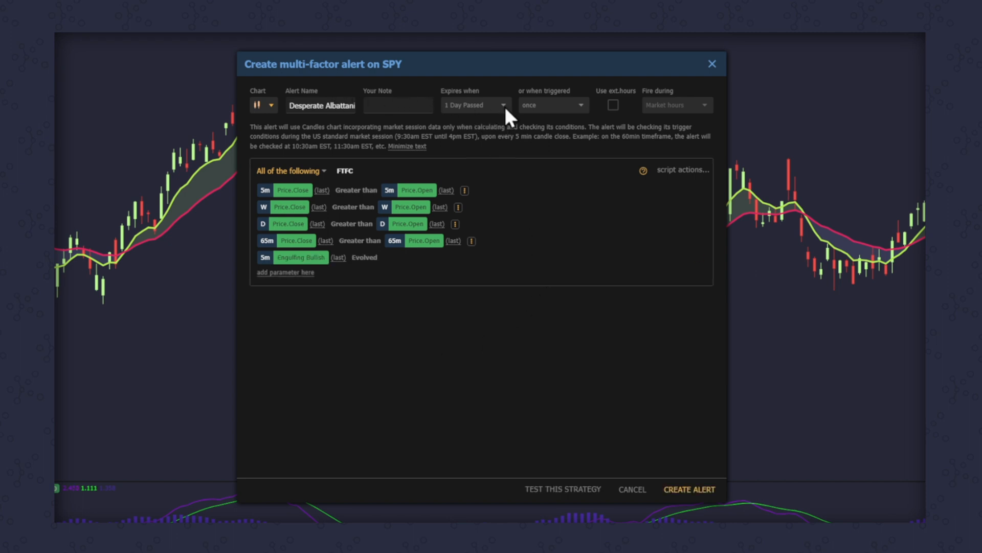
Step: Set the SPY alert to expire after 5 days or 5 triggers and create it
left_click(474, 104)
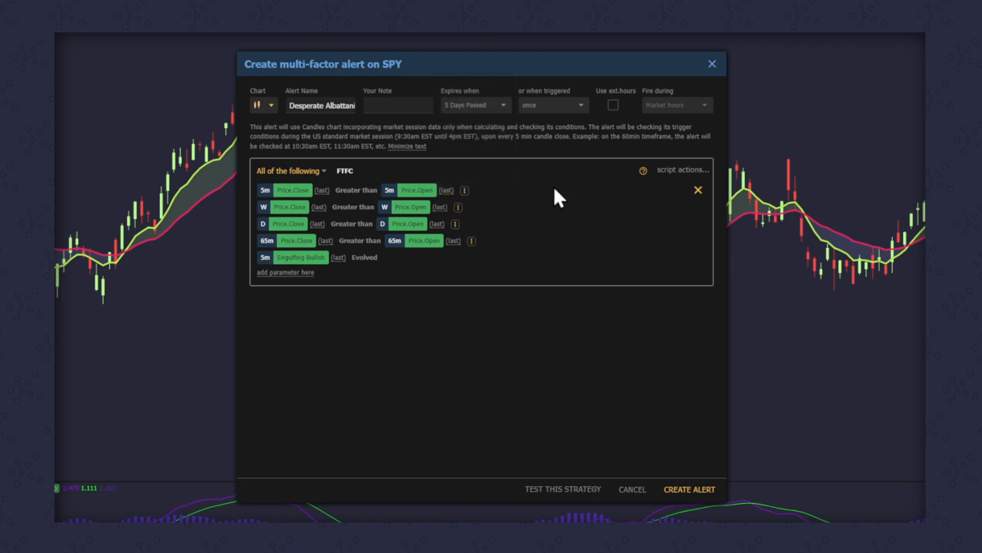
left_click(552, 105)
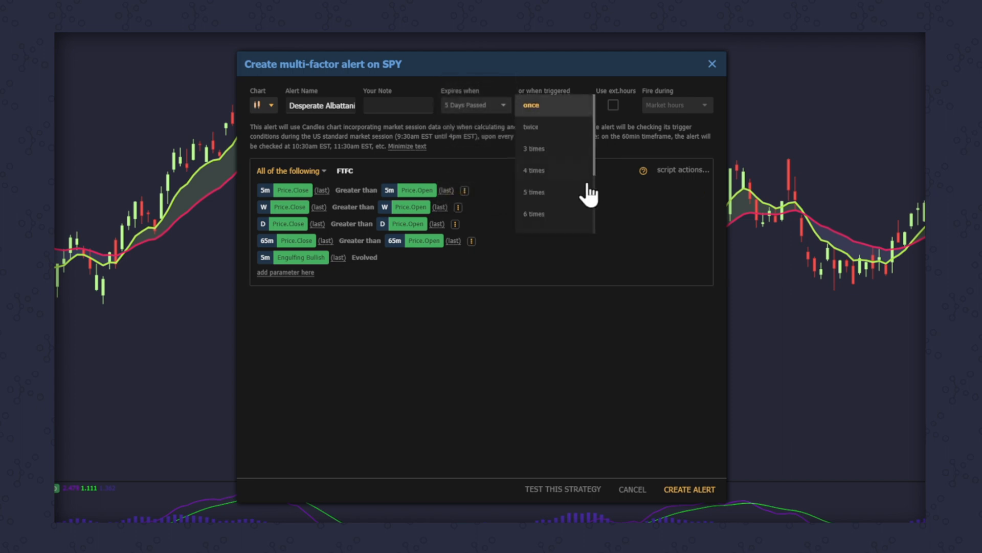
left_click(533, 192)
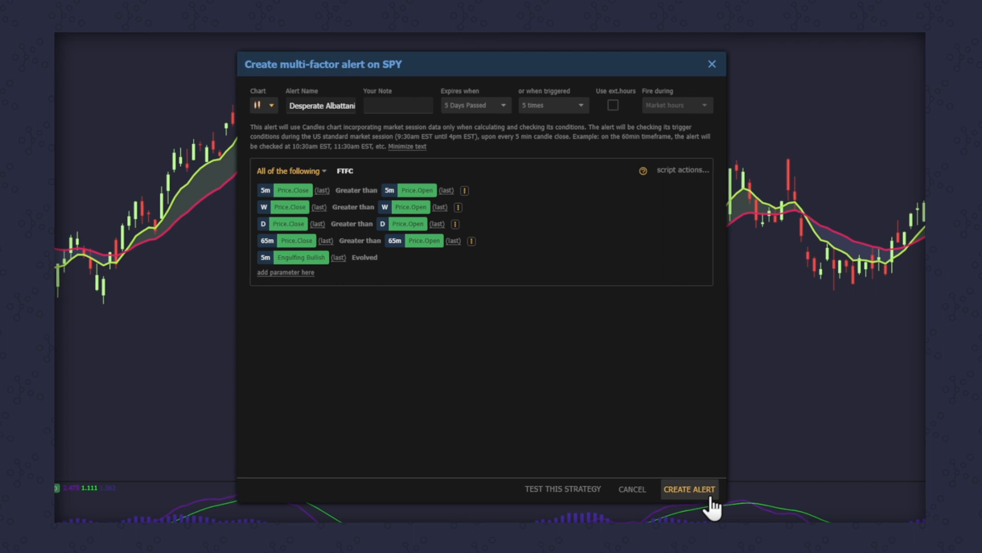
left_click(688, 489)
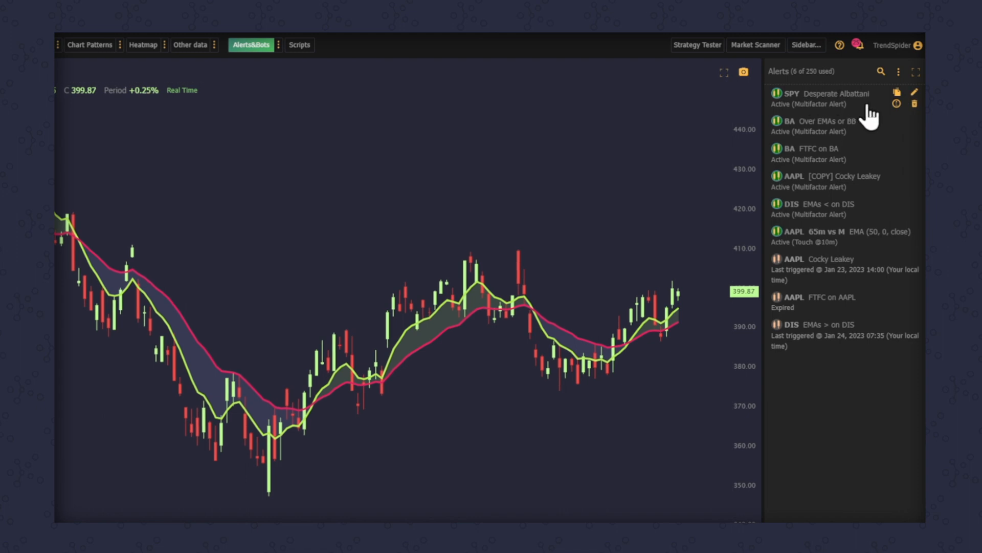
Step: Copy the SPY alert from the Alerts sidebar and save the duplicate
left_click(913, 92)
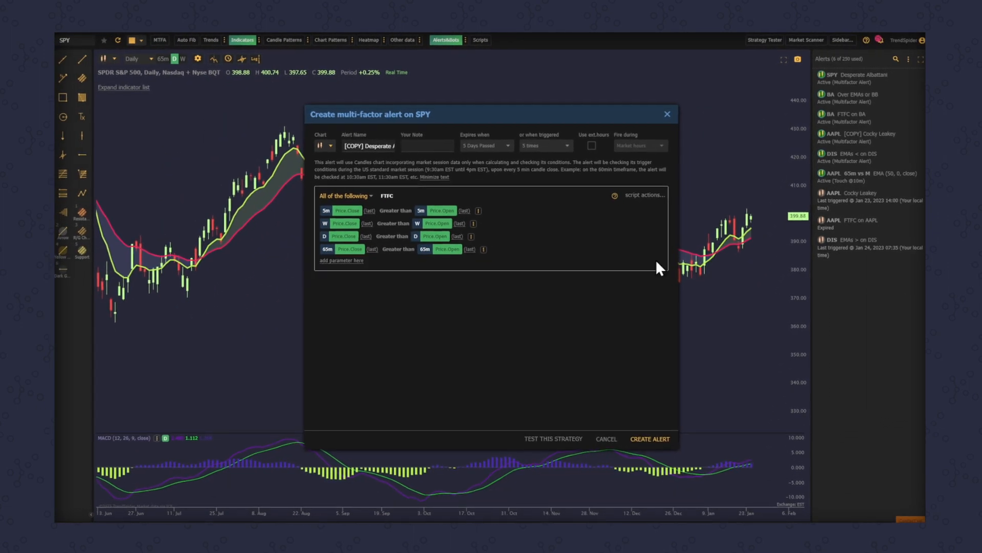
left_click(649, 438)
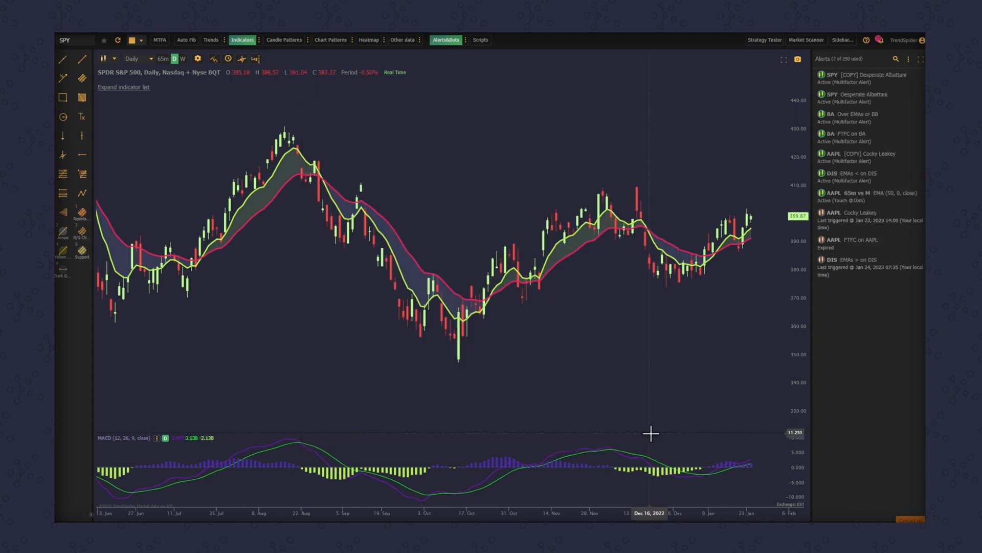
mouse_move(779, 376)
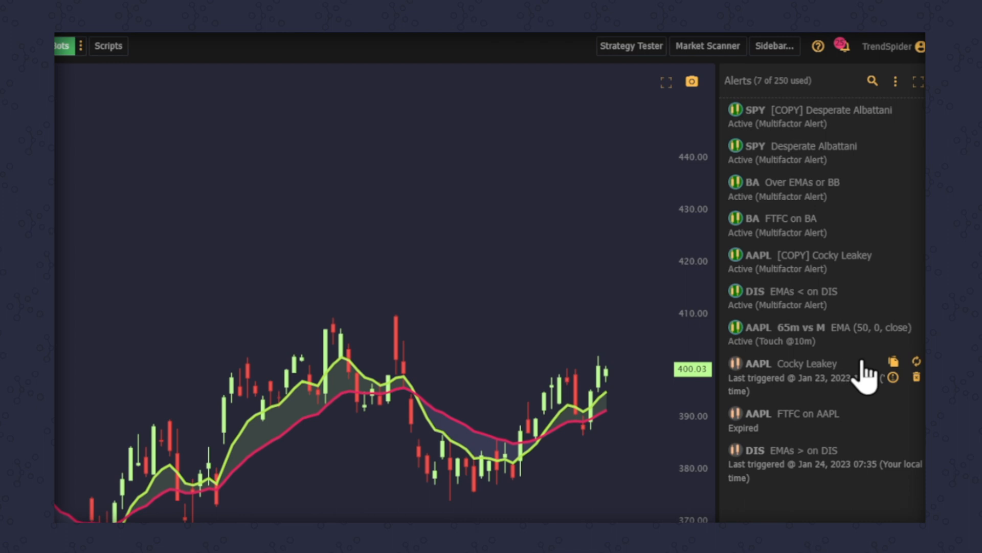
mouse_move(918, 376)
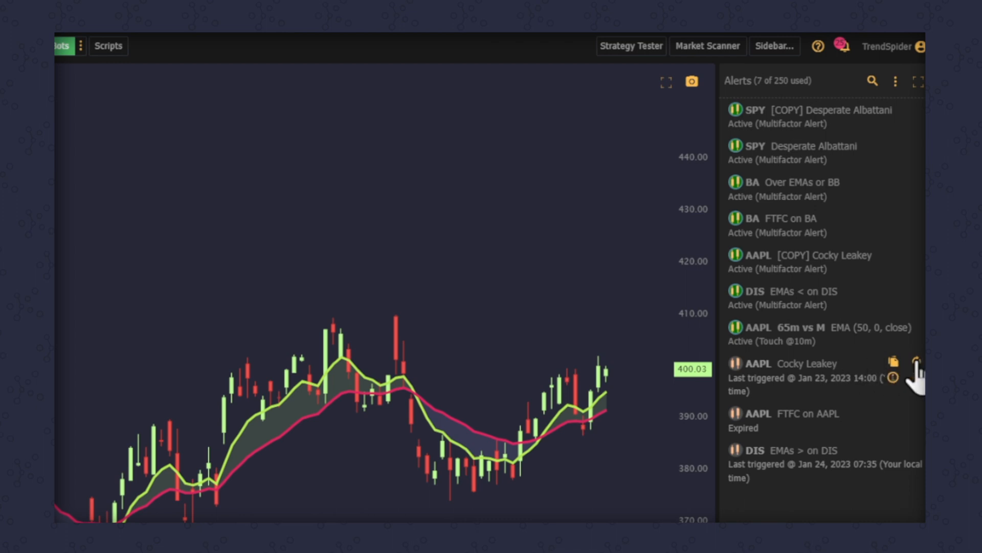
Step: Re-enable the triggered AAPL alert with the Ascending Triangle Break Down script, then reopen saved scripts
left_click(913, 362)
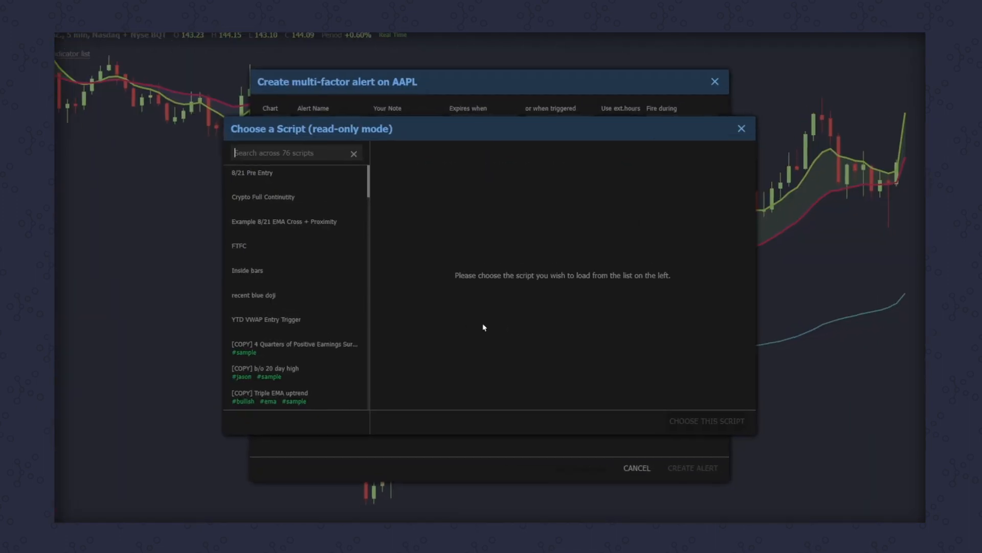
left_click(248, 304)
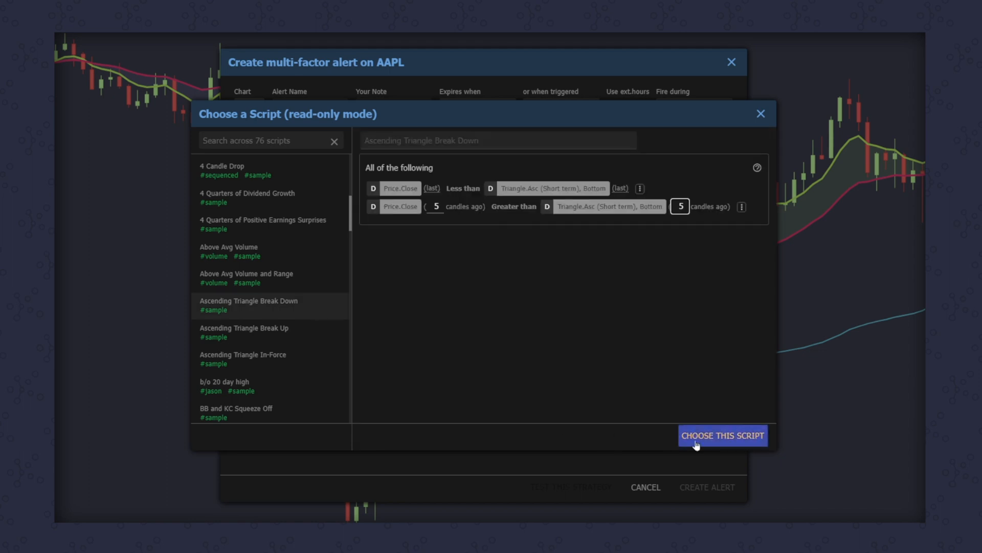
left_click(722, 435)
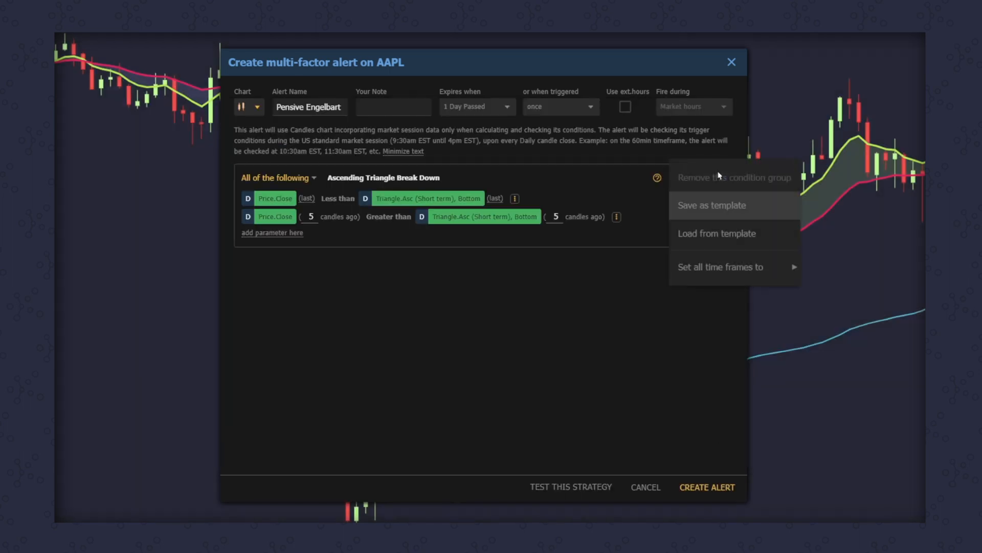
left_click(717, 234)
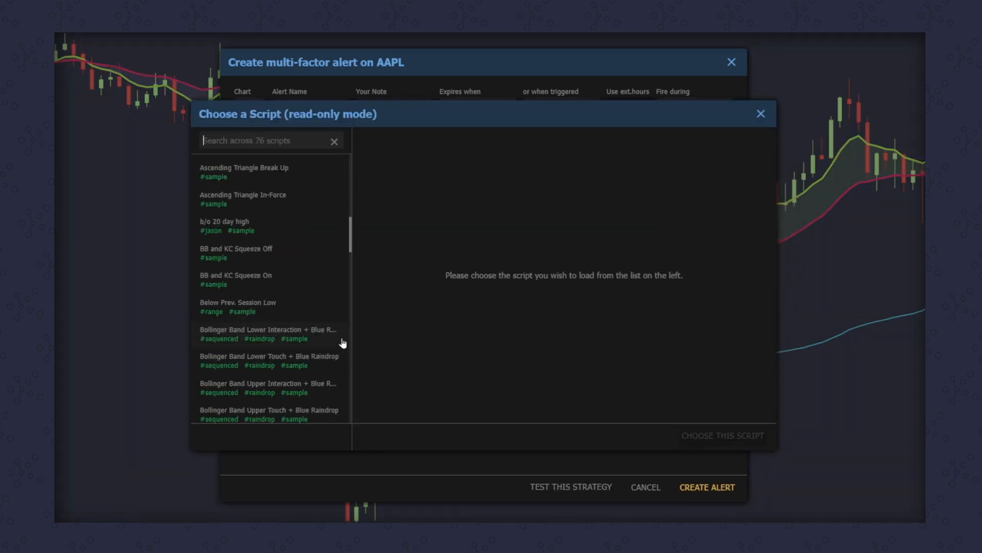